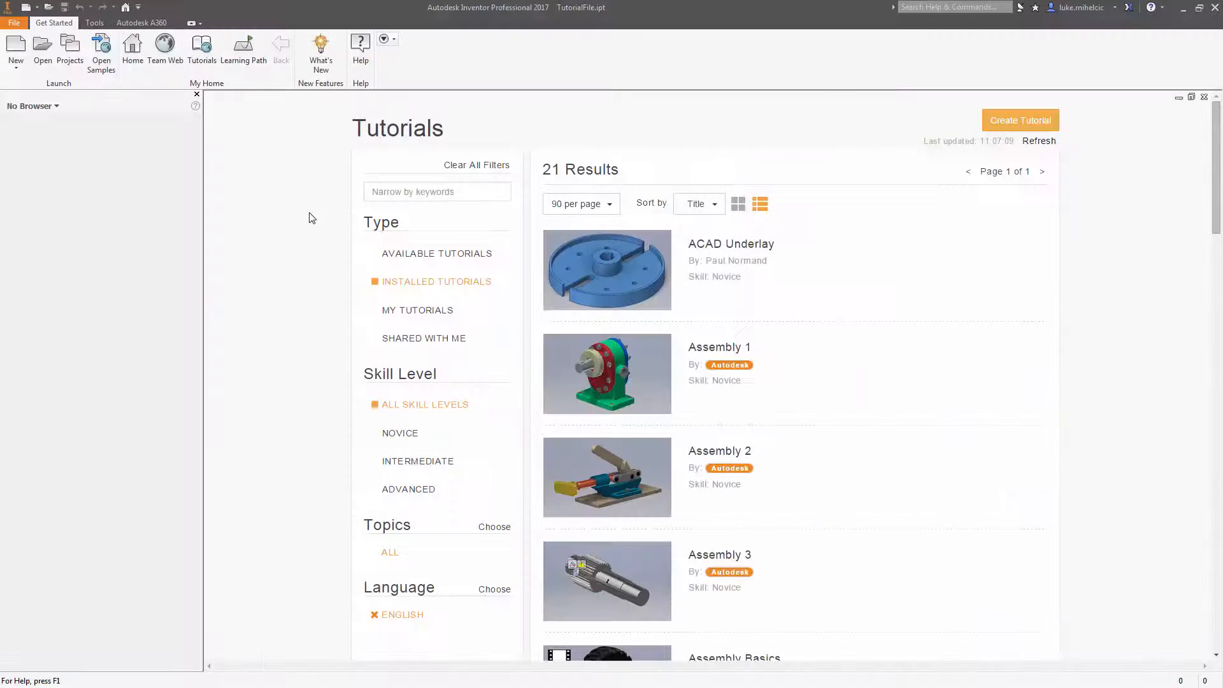
Play the Shape Generator tutorial from the gallery, then switch back to the Flanged-Collar.ipt part.
{"action": "scroll", "scroll_direction": "down", "scroll_amount": 3}
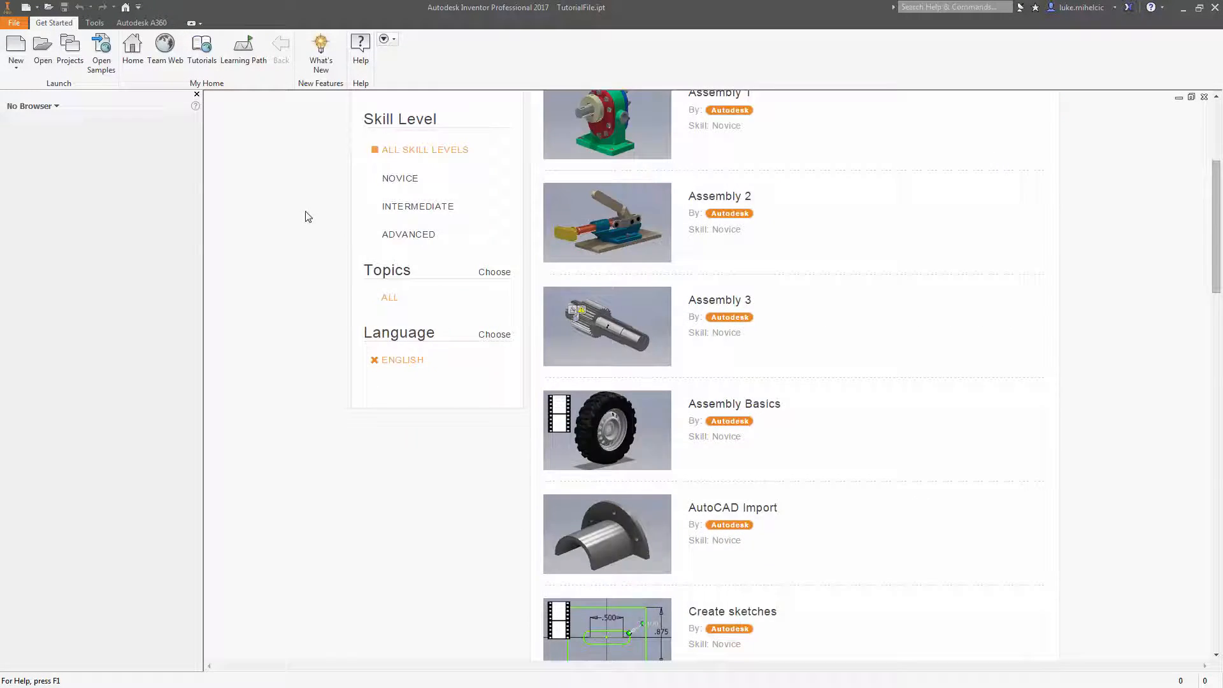
{"action": "scroll", "scroll_direction": "down", "scroll_amount": 3}
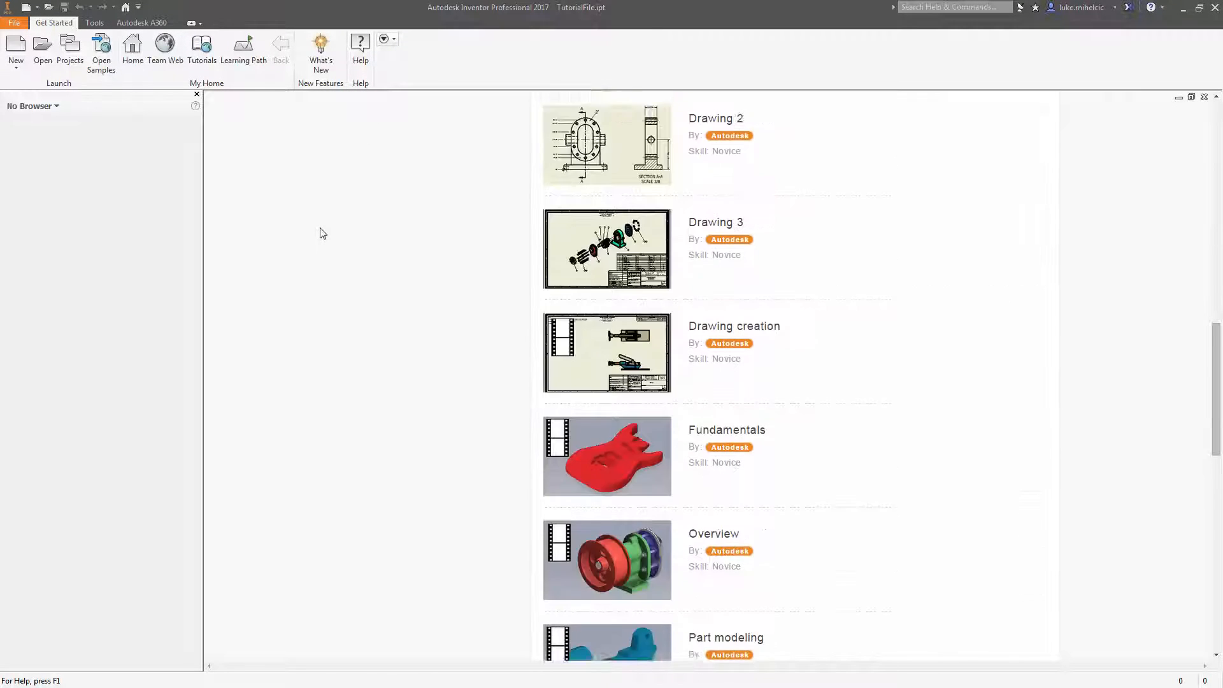
{"action": "scroll", "scroll_direction": "down", "scroll_amount": 3}
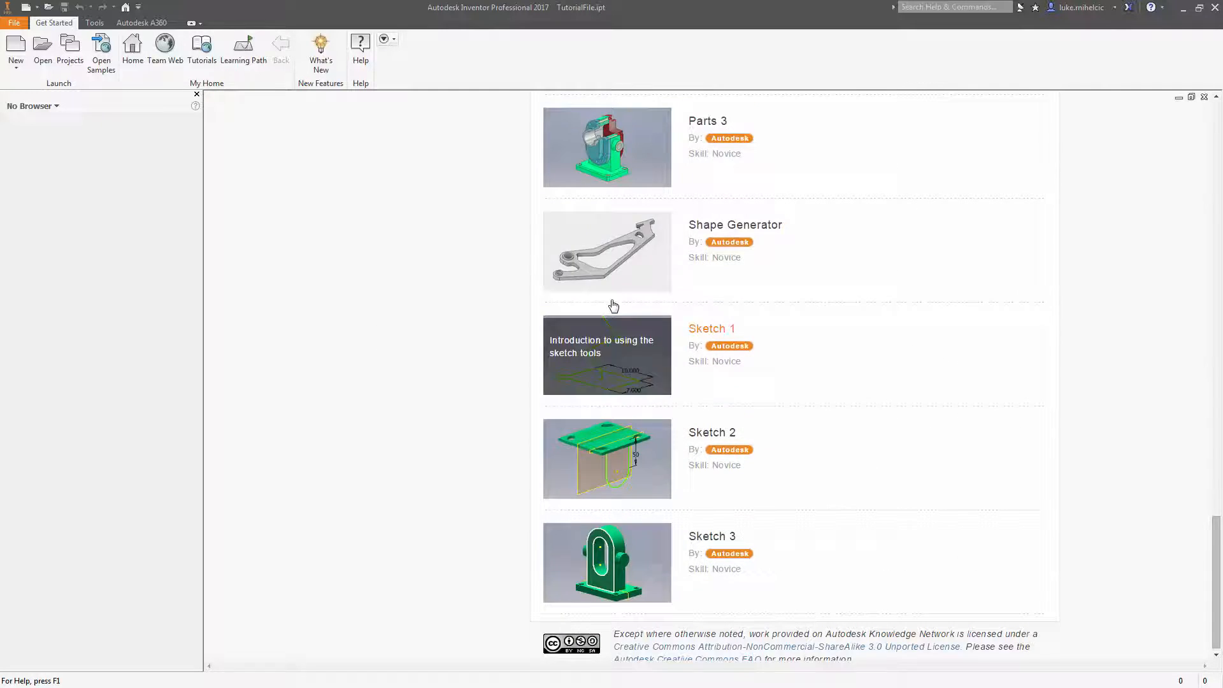
{"action": "left_click", "coordinate": [606, 251]}
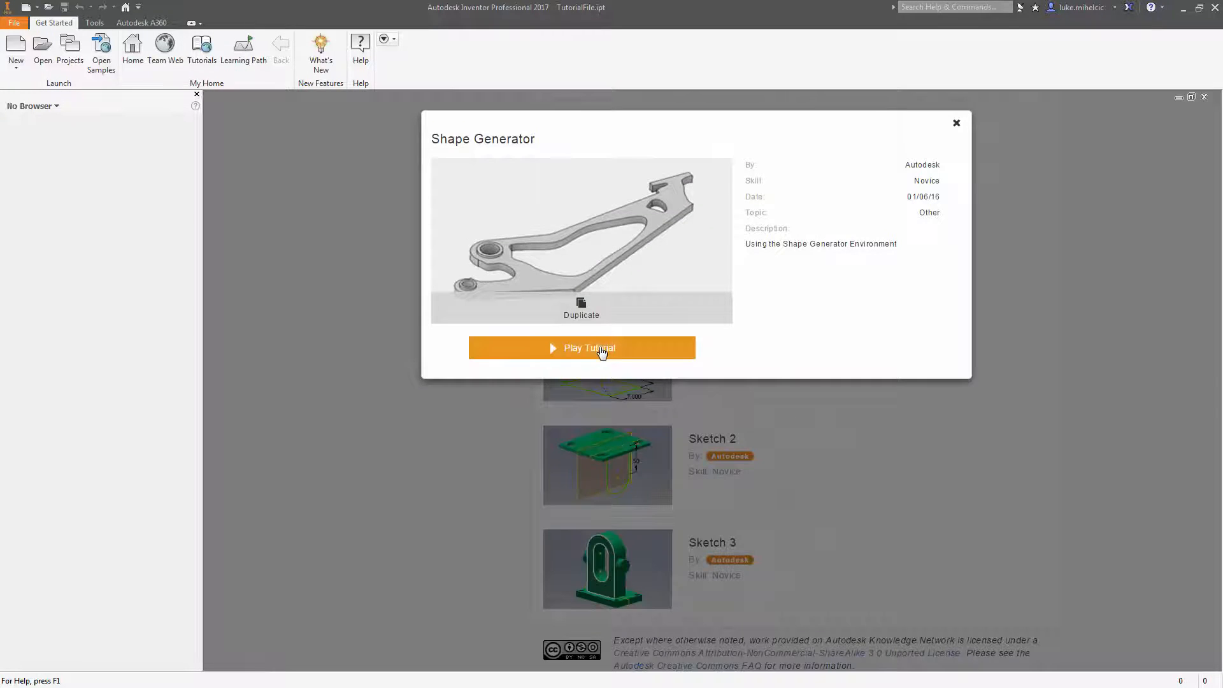
{"action": "left_click", "coordinate": [581, 348]}
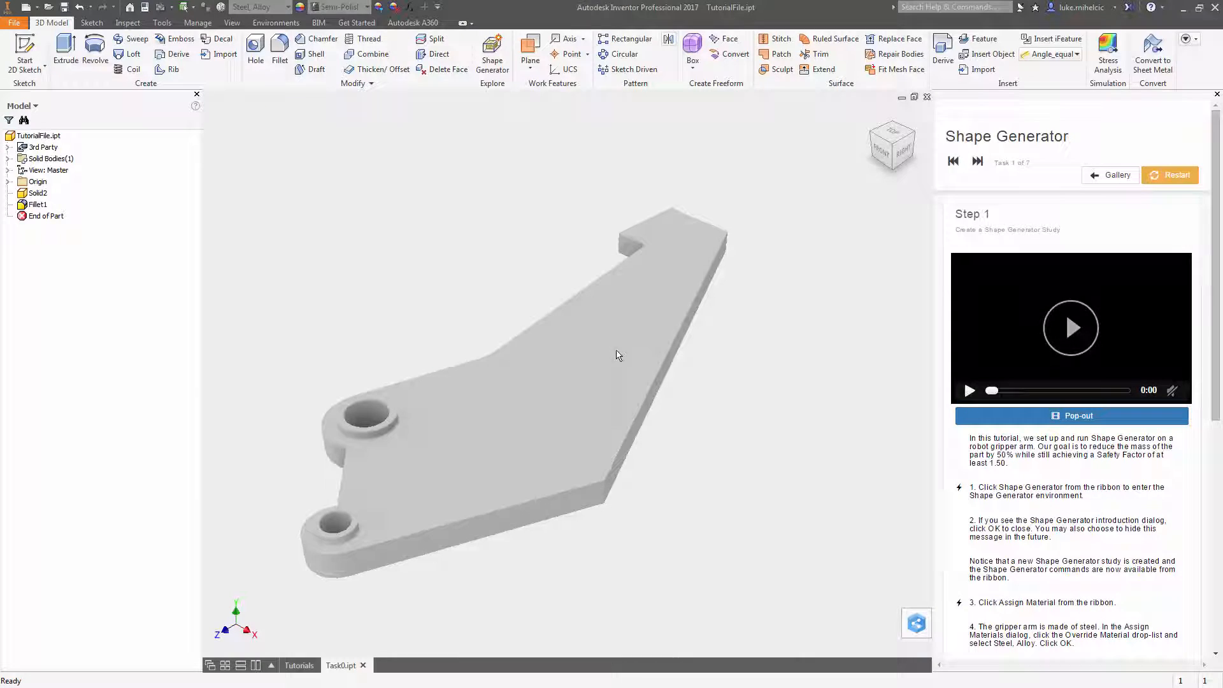
{"action": "left_click", "coordinate": [1070, 328]}
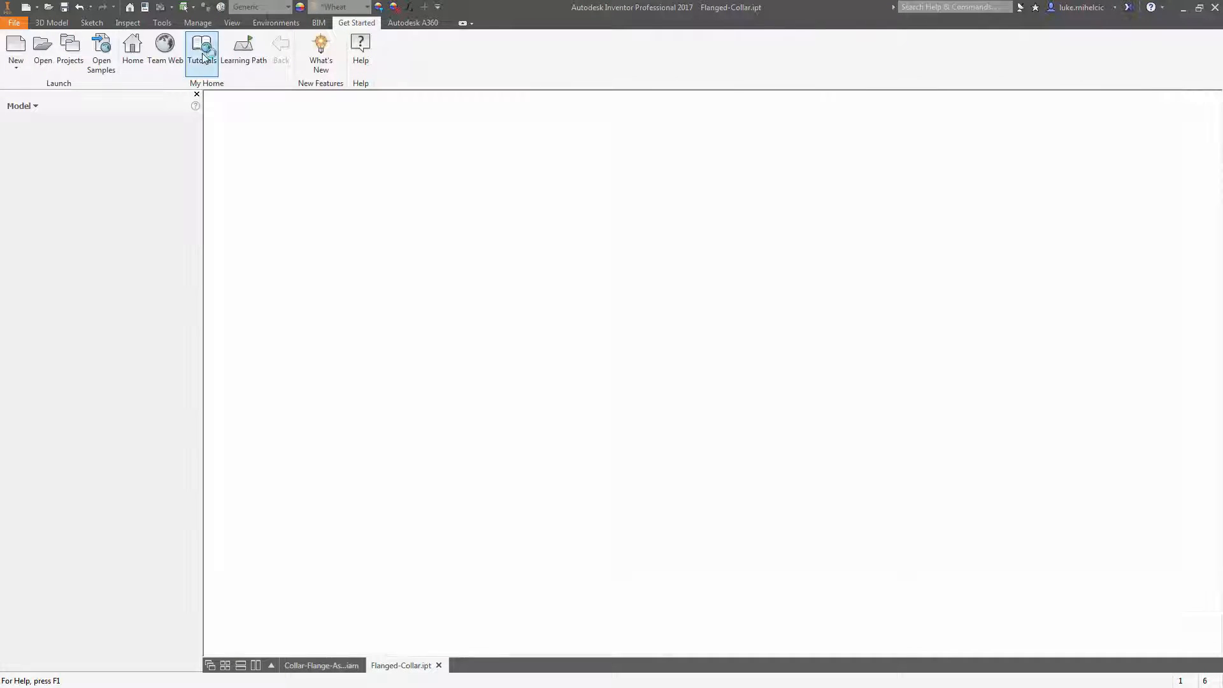
Create the Flanged-Collar tutorial with description 'Who to create a flanged-collar' and a collar .png thumbnail.
{"action": "left_click", "coordinate": [201, 52]}
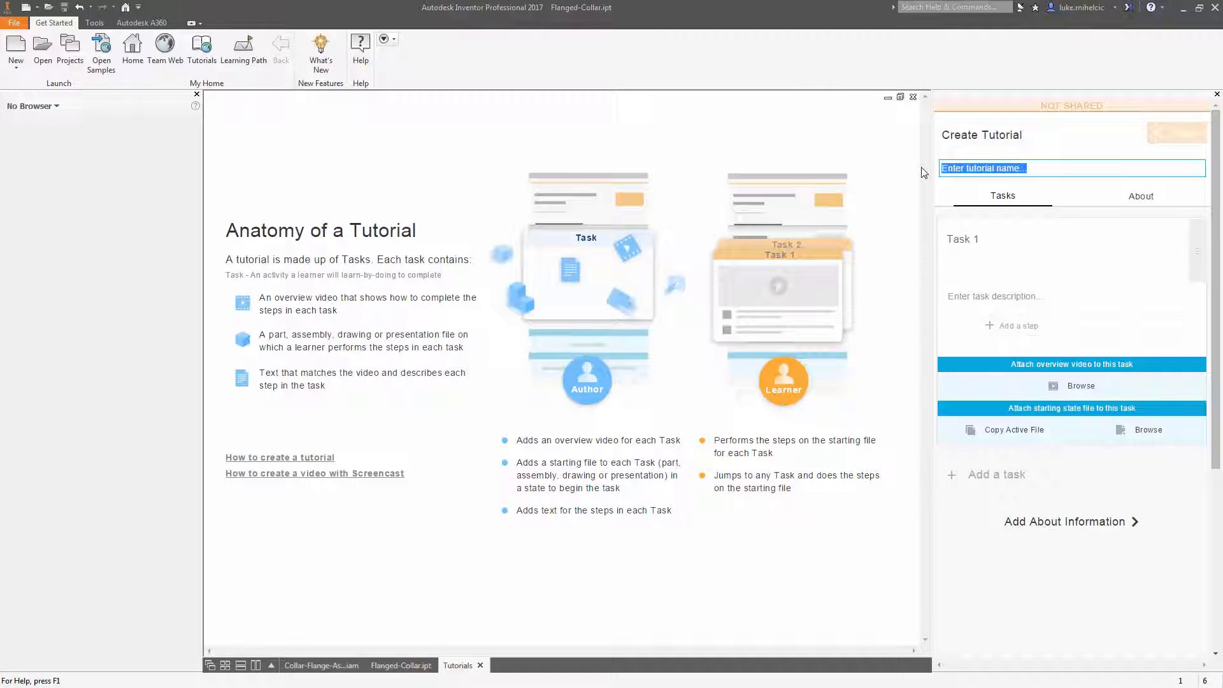
{"action": "left_click", "coordinate": [1139, 196]}
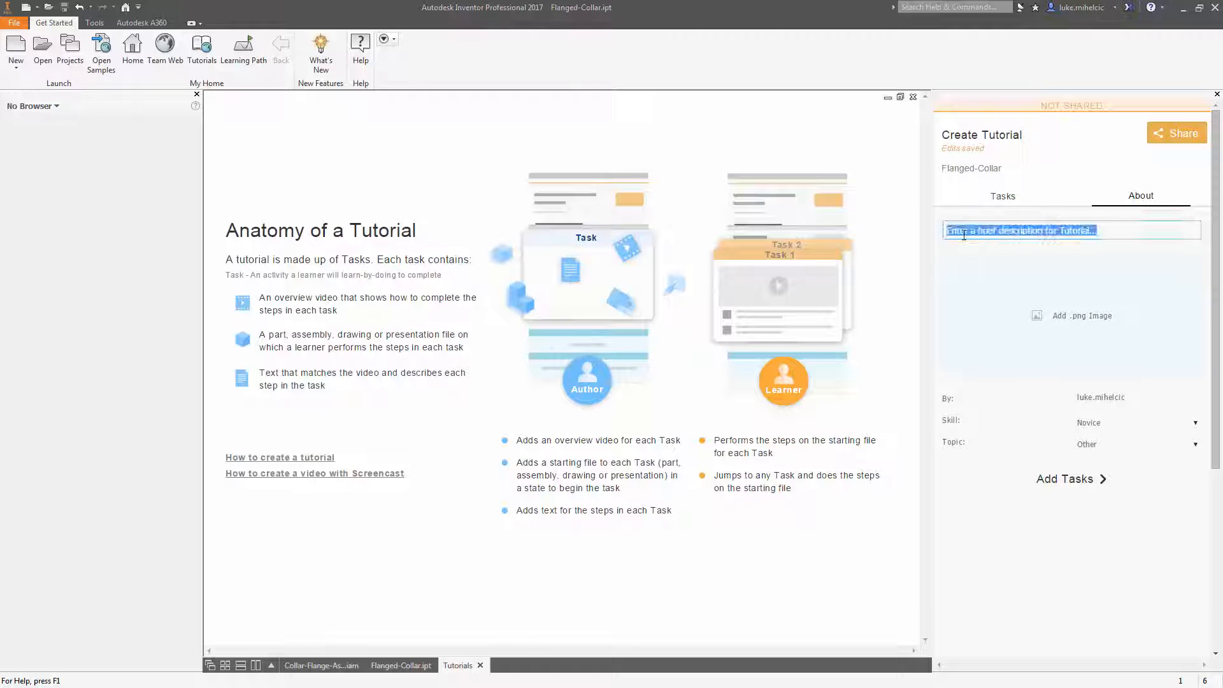
{"action": "type", "text": "Who to create a flanged-collar"}
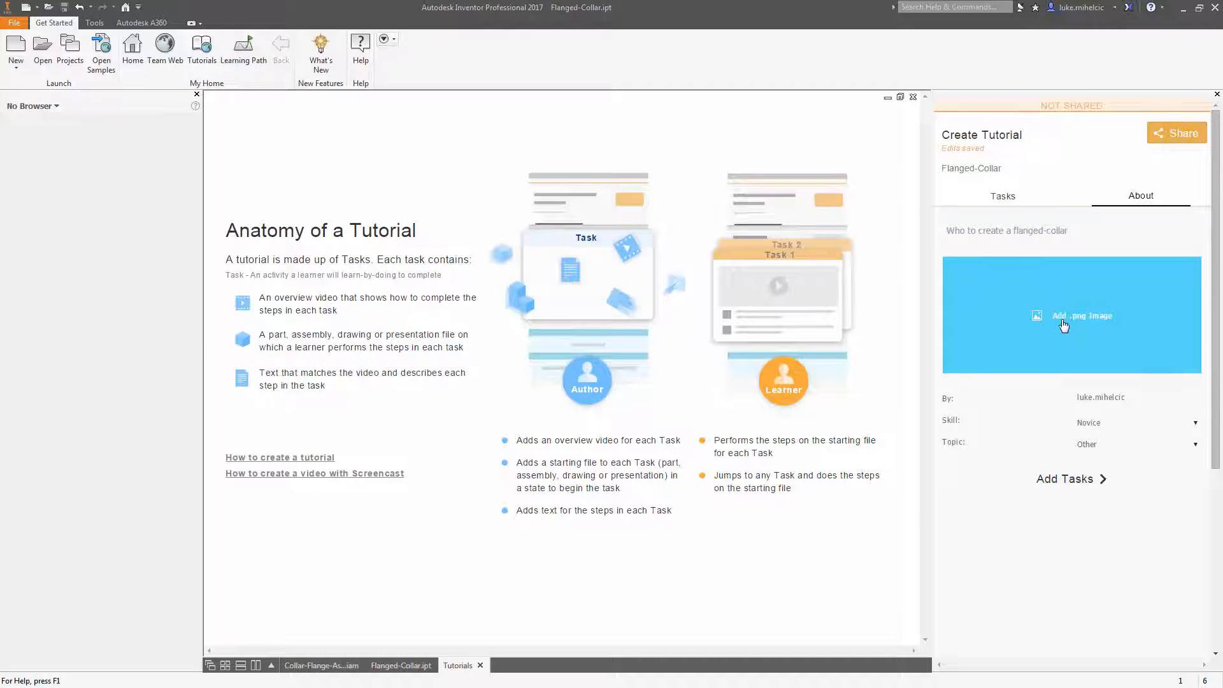
{"action": "left_click", "coordinate": [1081, 314]}
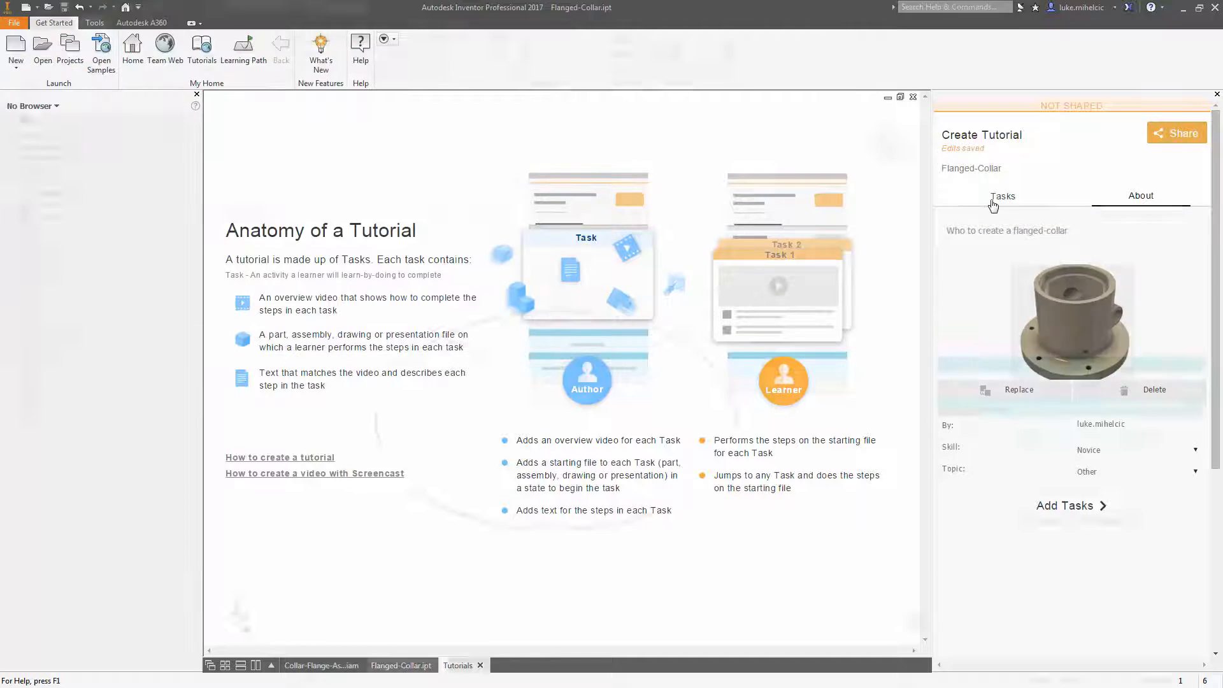
{"action": "left_click", "coordinate": [400, 665]}
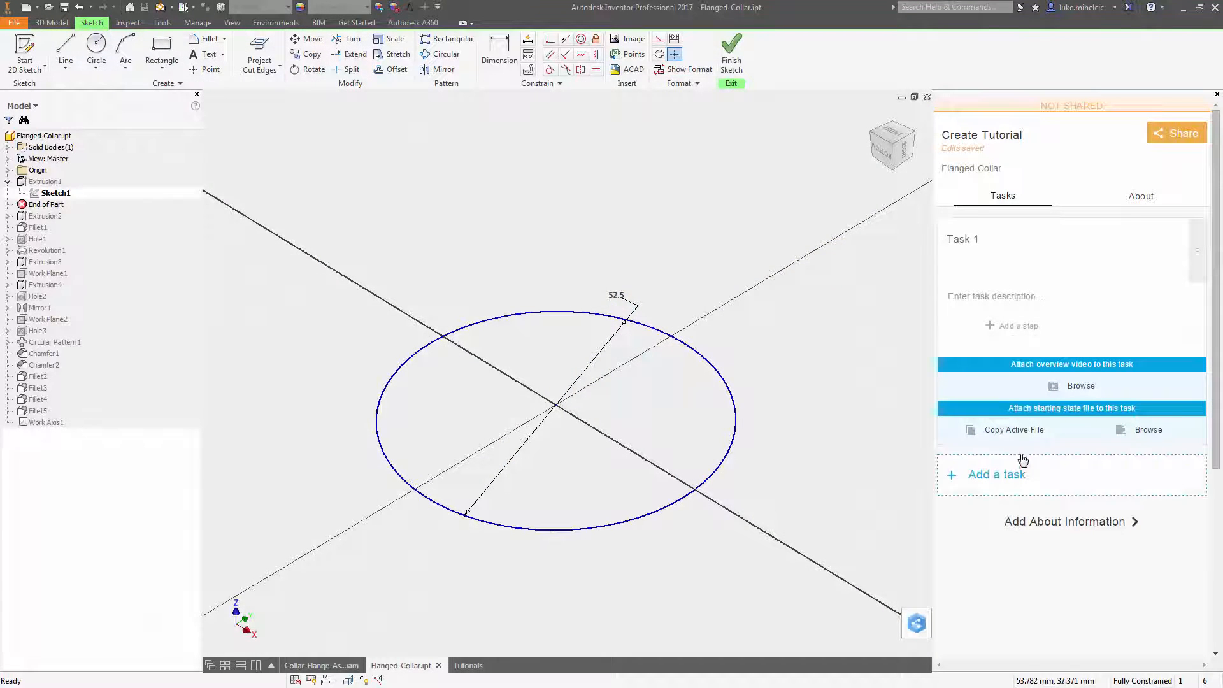
{"action": "mouse_move", "coordinate": [1013, 430]}
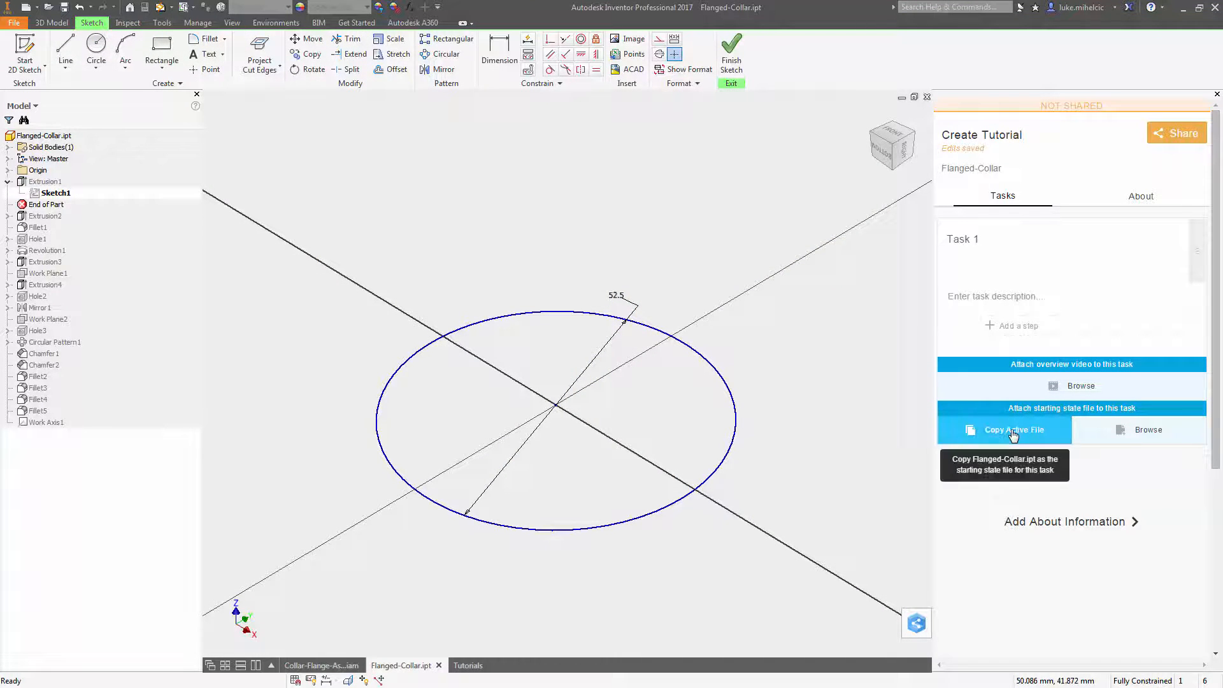